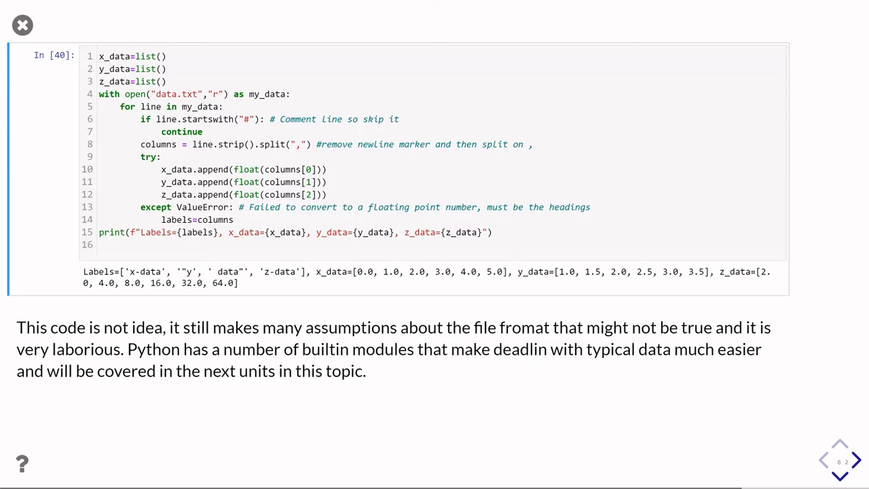
Advance the slideshow to the '1.5 Writing to a File' slide.
{"action": "left_click", "coordinate": [855, 460]}
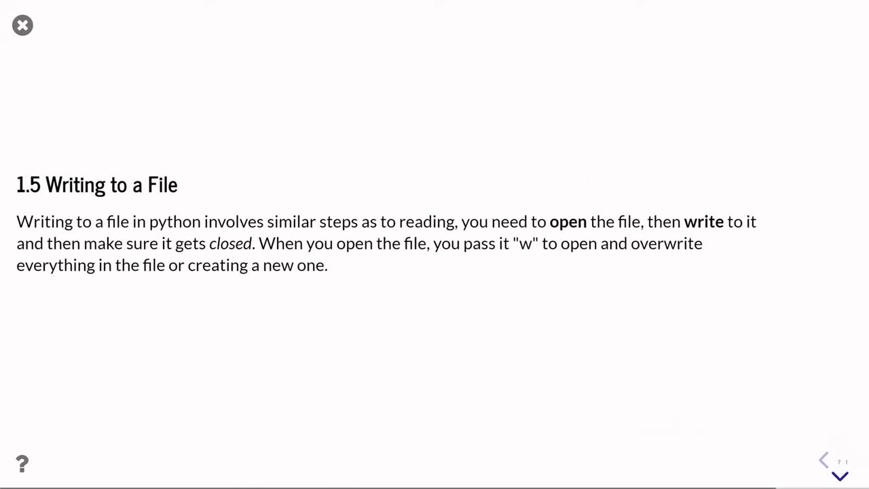
Show the output.txt write-and-read-back example, then move to the append-mode slide.
{"action": "left_click", "coordinate": [839, 475]}
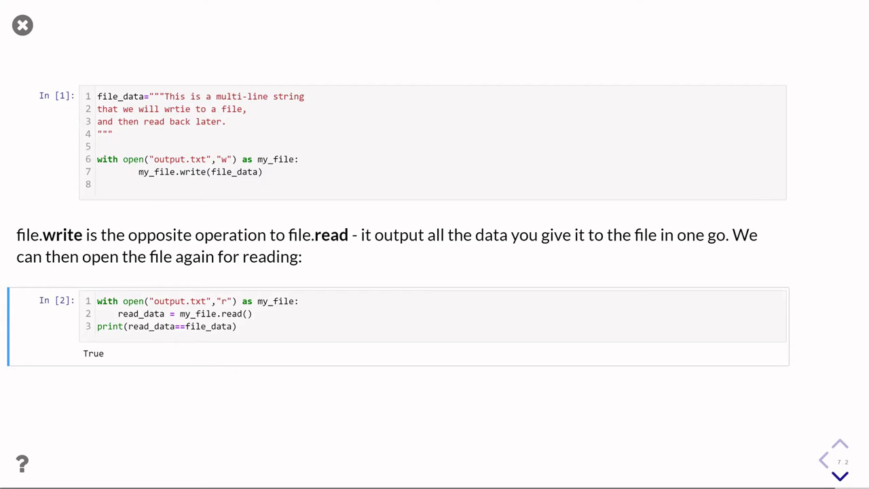
{"action": "left_click", "coordinate": [839, 475]}
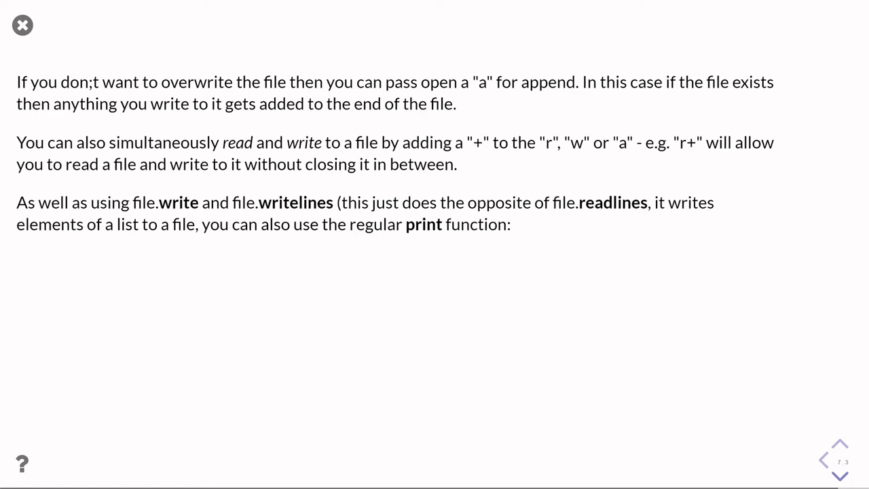
Reveal the print-to-file example with its two lines read back.
{"action": "left_click", "coordinate": [839, 475]}
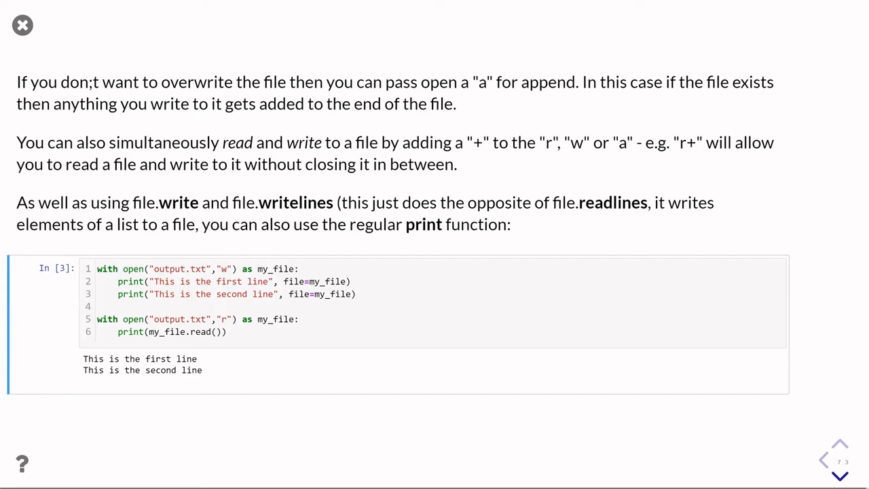
Scroll to the slide on print line endings and file-like objects.
{"action": "scroll", "scroll_direction": "down", "scroll_amount": 3}
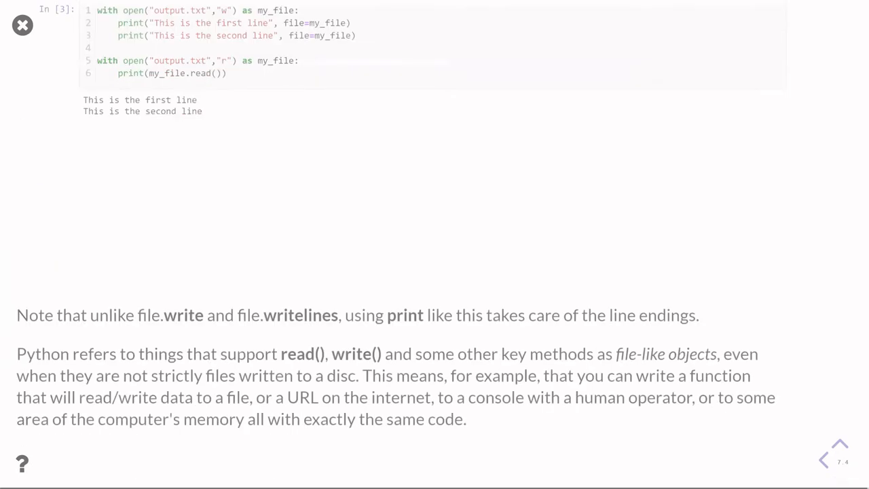